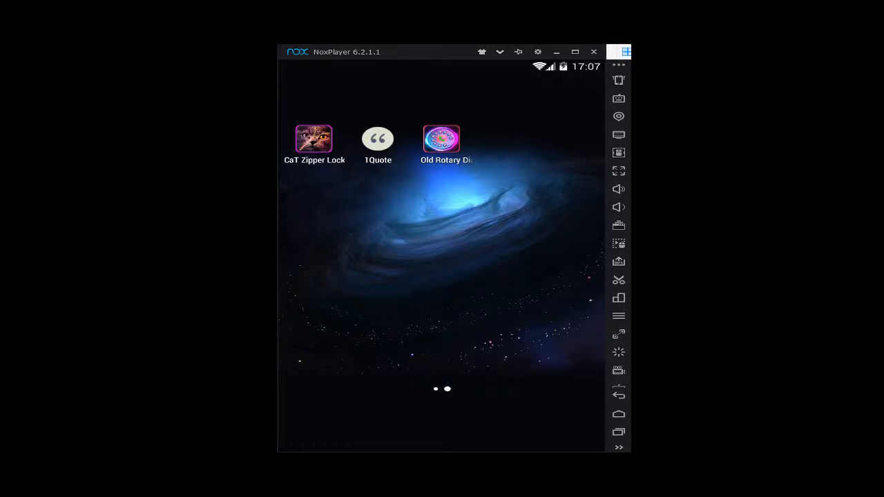
pyautogui.moveTo(442, 169)
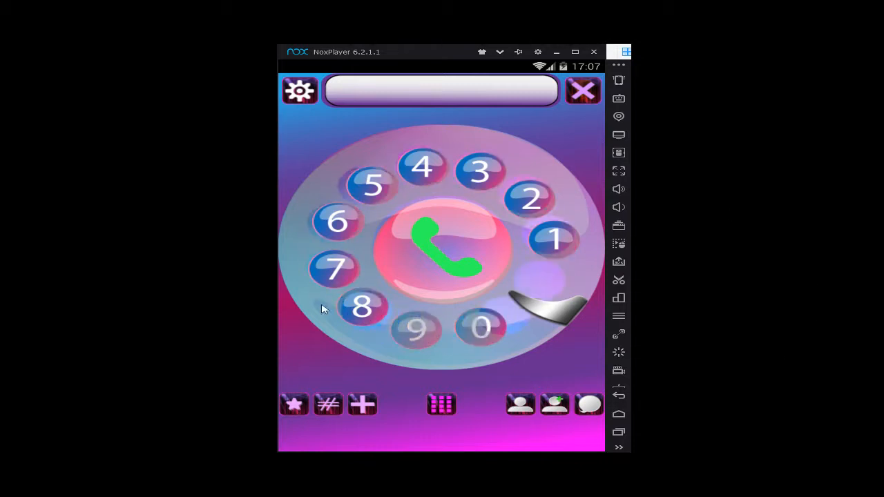
# - Dial 0 on the rotary dial and switch to the push-button number pad
pyautogui.click(480, 327)
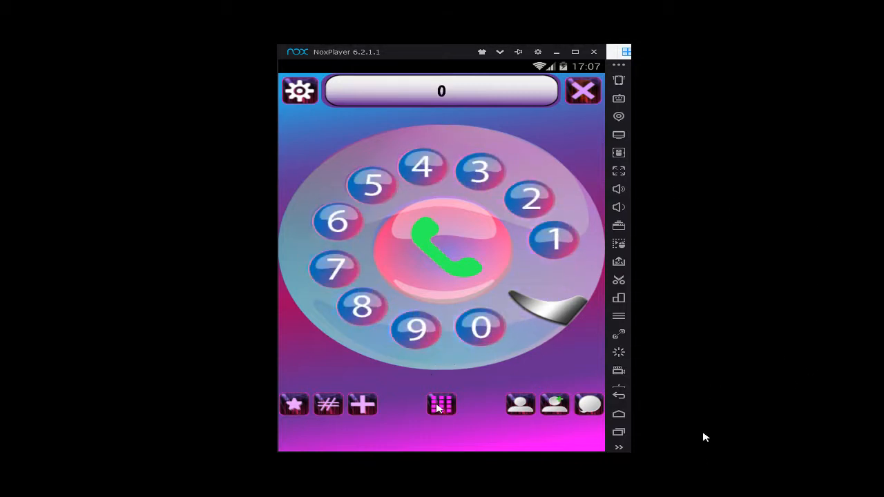
pyautogui.click(441, 404)
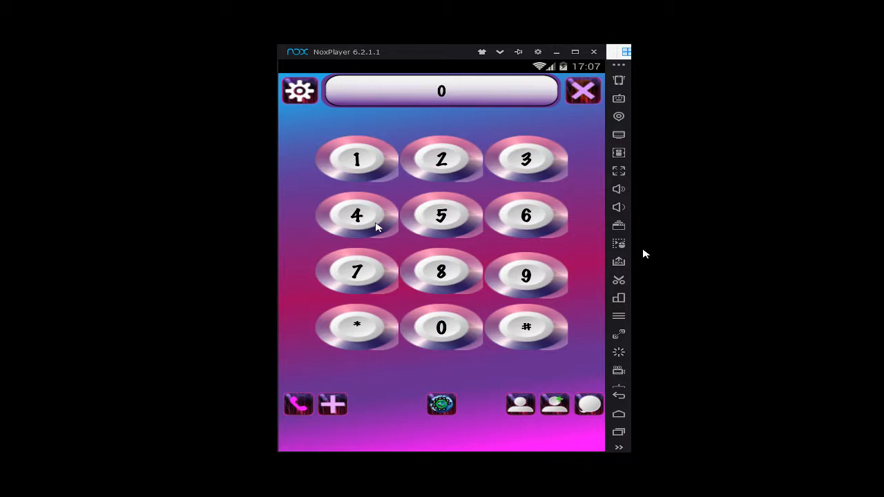
pyautogui.moveTo(704, 431)
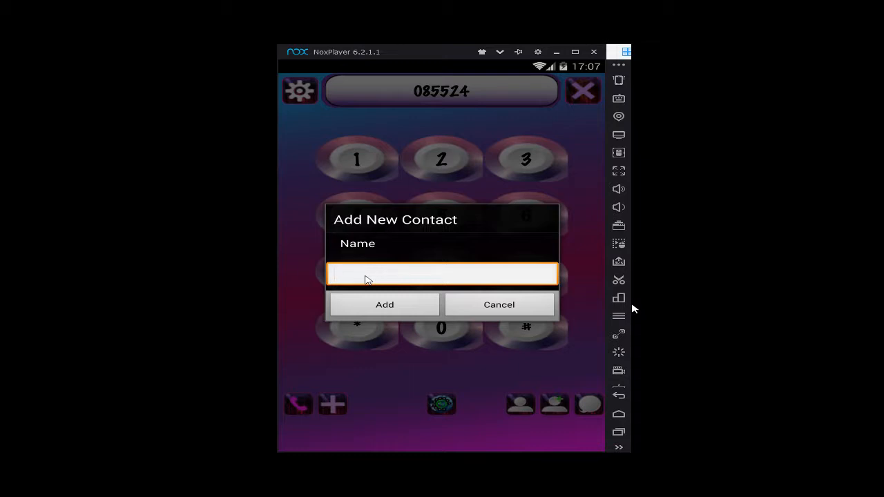
pyautogui.write('joel')
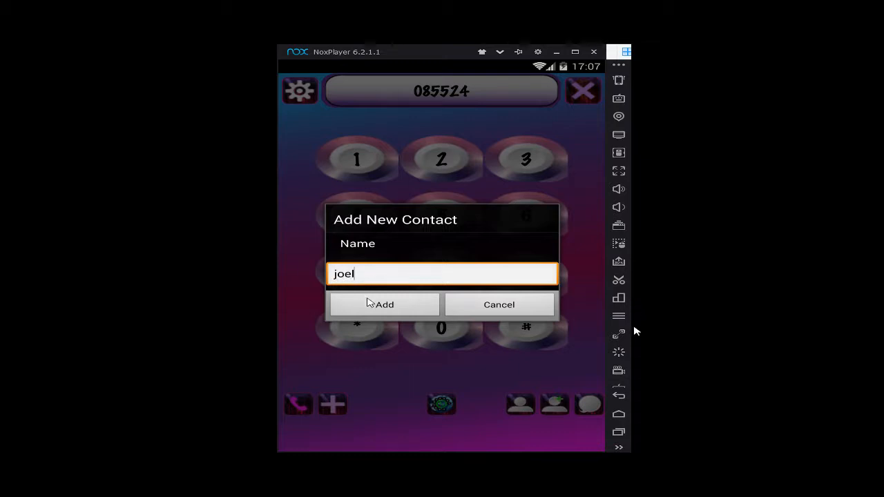
pyautogui.click(384, 305)
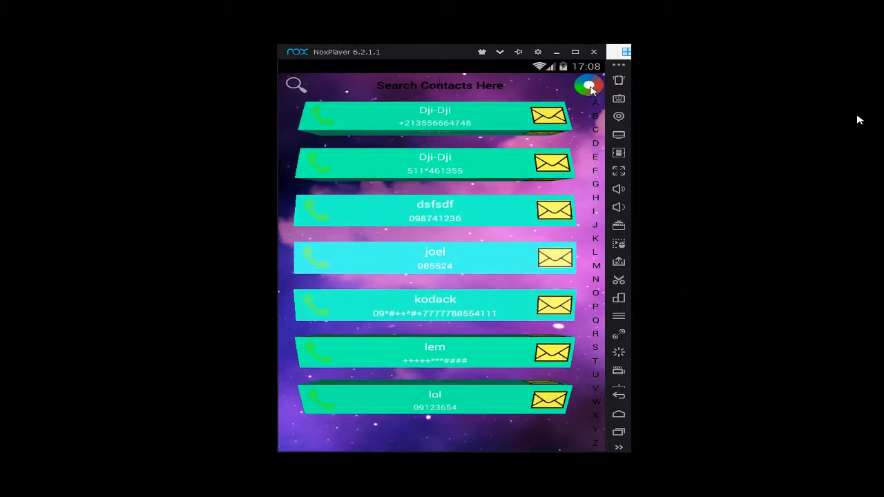
# - Change the contact box colour to magenta after trying pink and blue shades
pyautogui.click(589, 84)
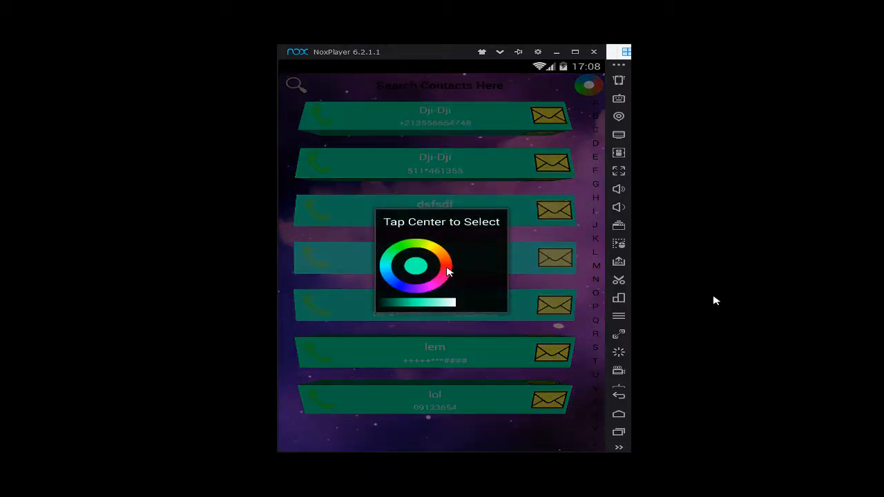
pyautogui.click(442, 286)
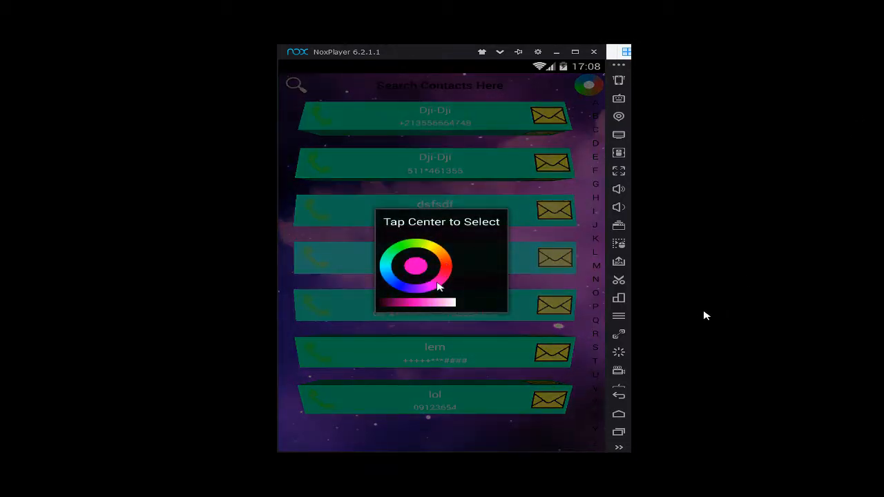
pyautogui.click(389, 281)
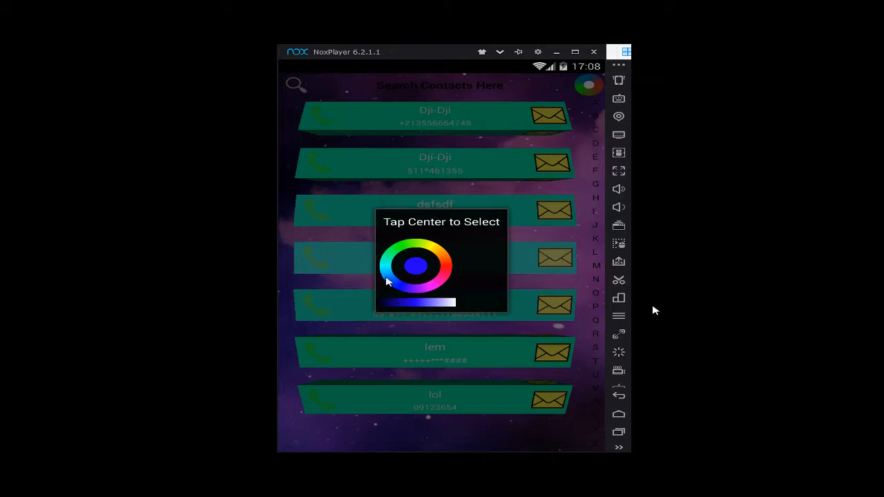
pyautogui.click(417, 269)
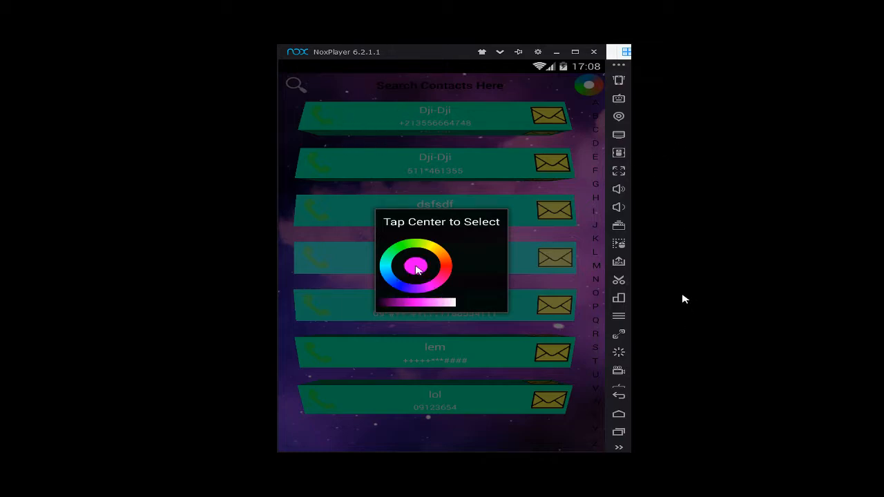
pyautogui.click(414, 267)
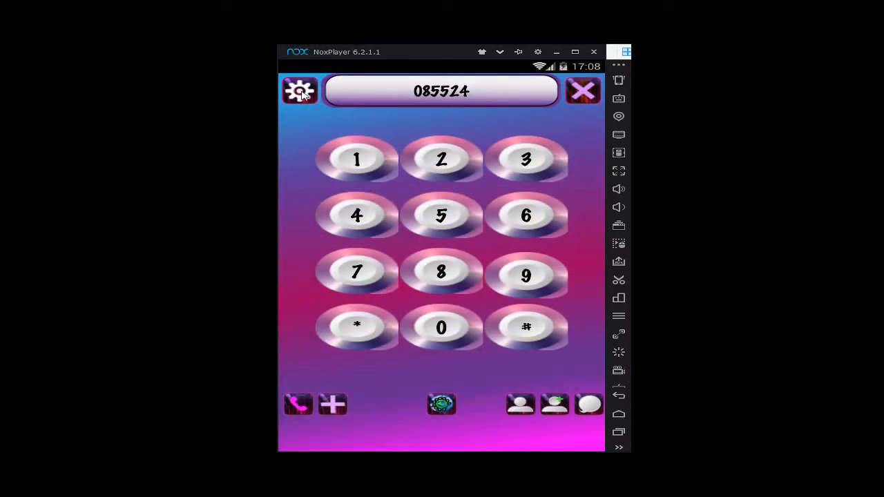
# - Switch the dialer to the pink Metallic Style rotary theme in settings
pyautogui.click(298, 91)
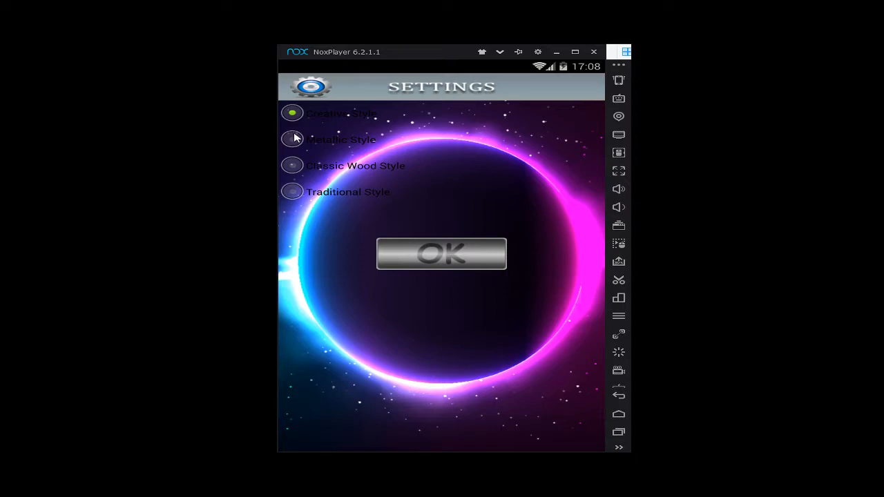
pyautogui.click(292, 138)
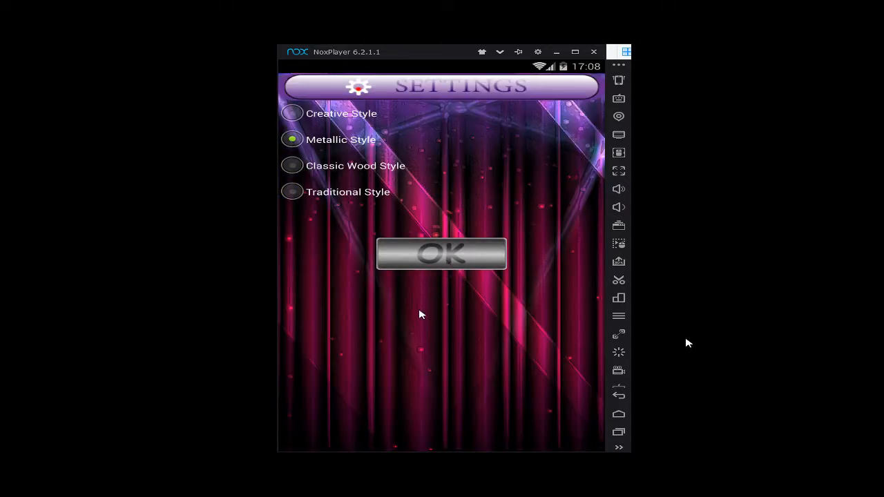
pyautogui.click(442, 254)
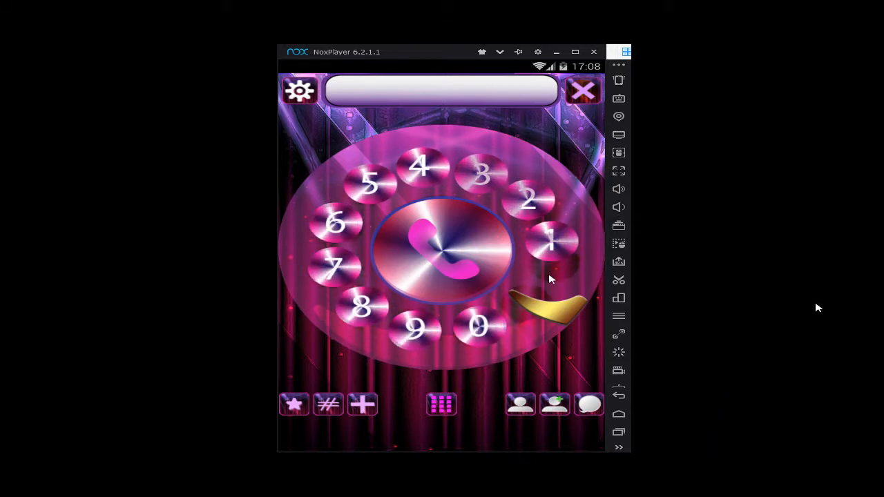
# - Dial the digit 0 on the metallic pink rotary dial
pyautogui.click(475, 325)
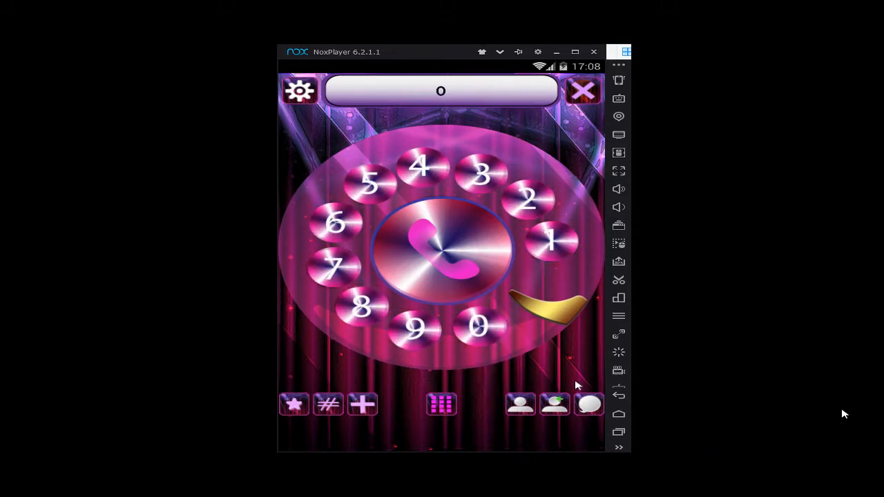
pyautogui.moveTo(566, 435)
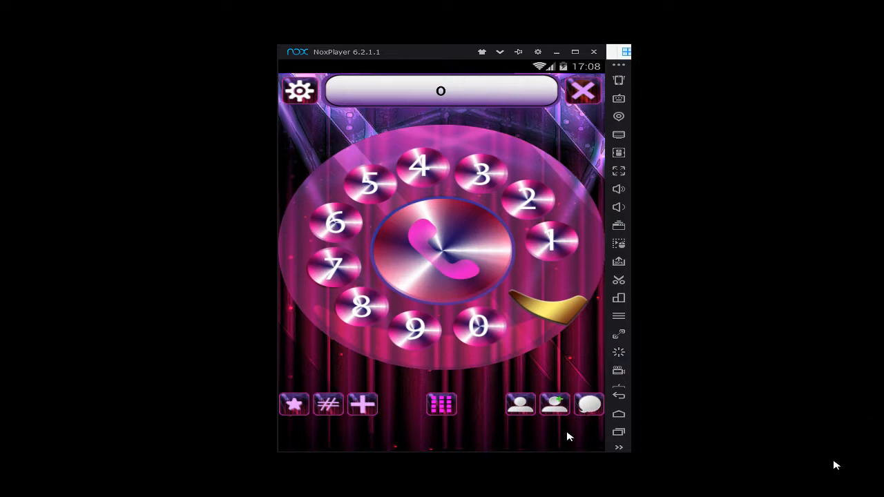
pyautogui.moveTo(407, 285)
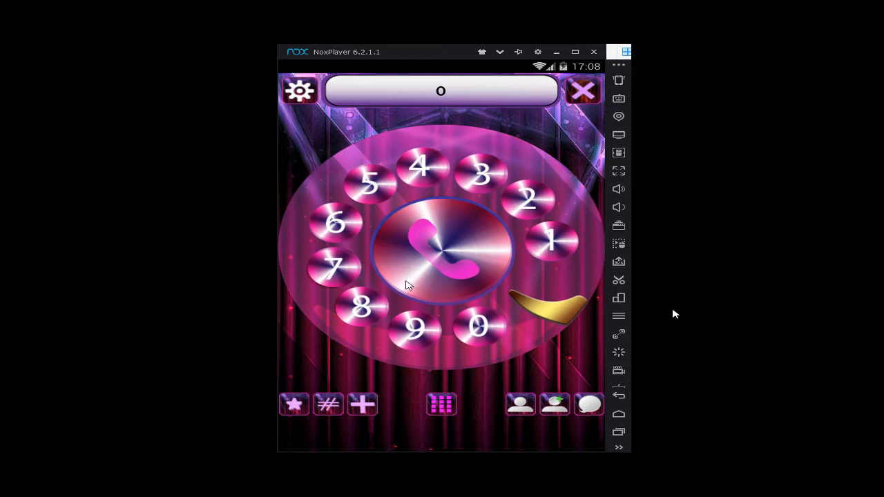
pyautogui.moveTo(338, 303)
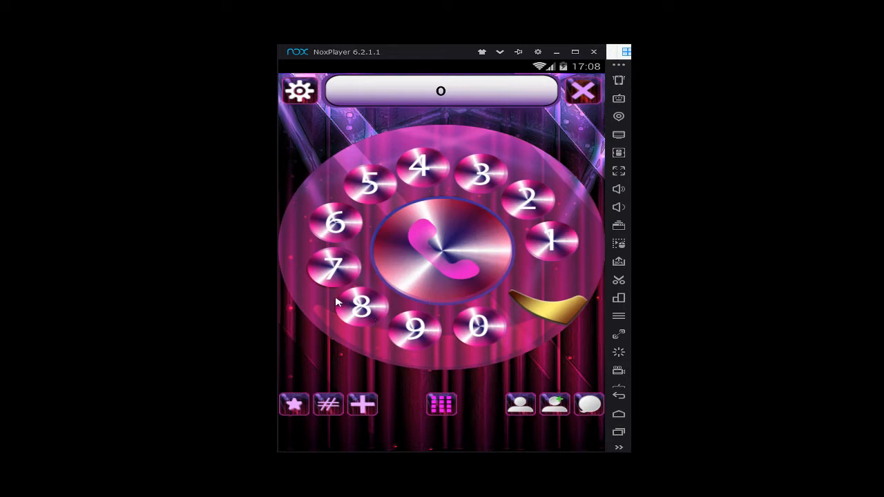
pyautogui.moveTo(360, 326)
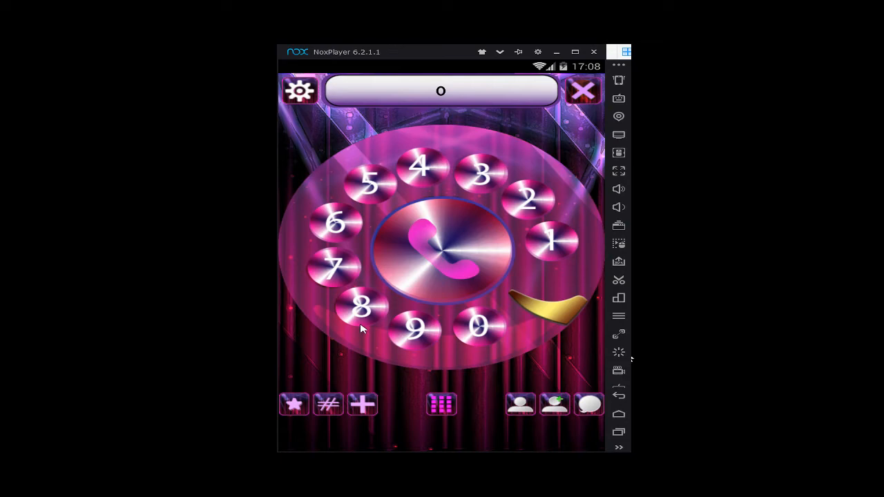
pyautogui.moveTo(688, 373)
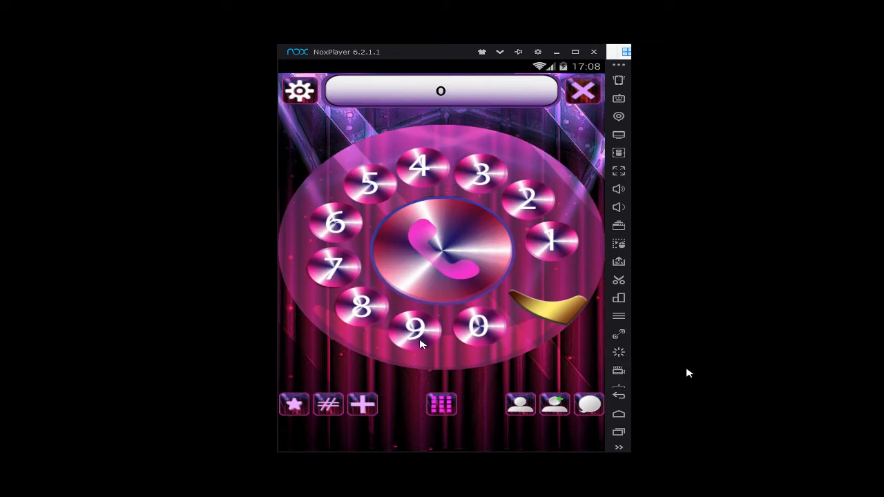